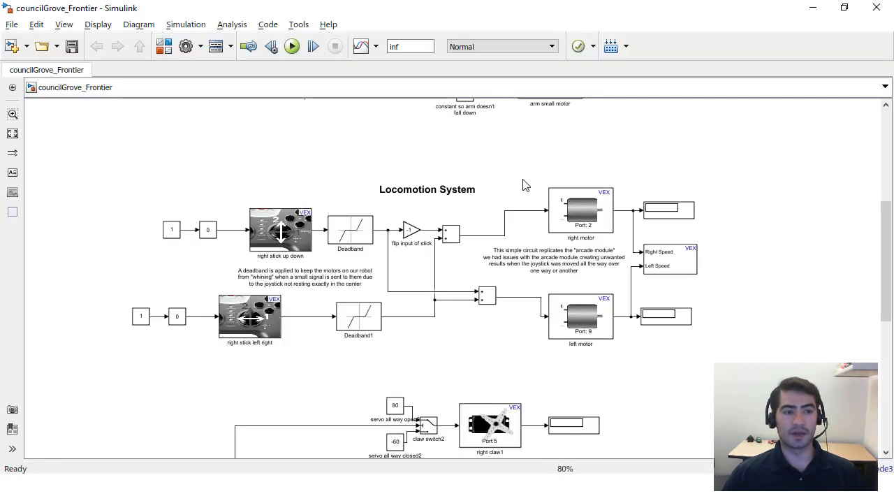
mouse_move(508, 164)
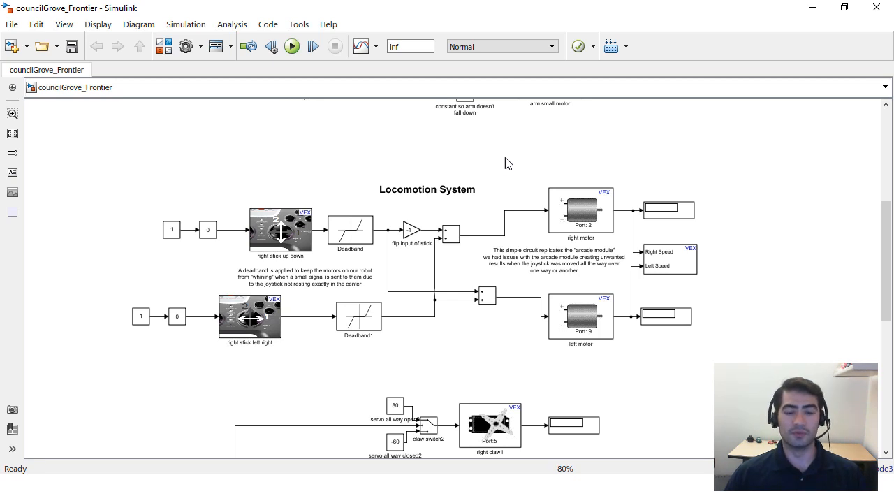
mouse_move(495, 168)
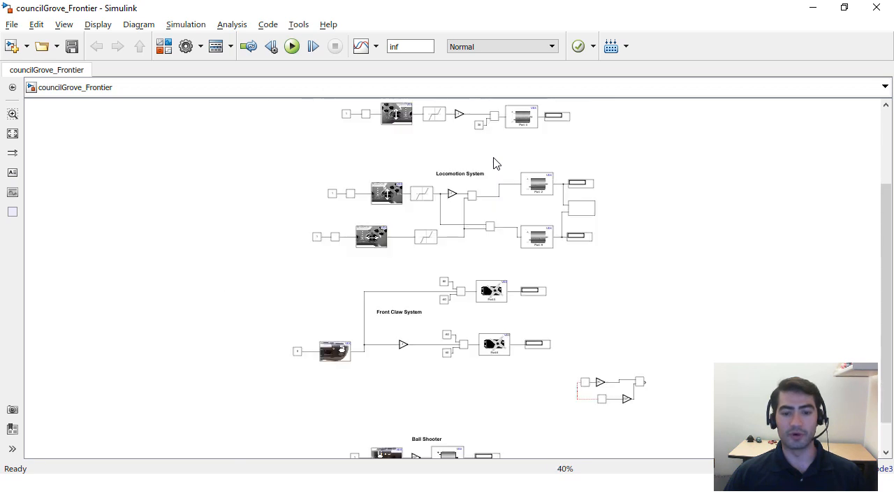
Step: Scroll to the Locomotion System and briefly select the upper-path Deadband block
scroll(up, 3)
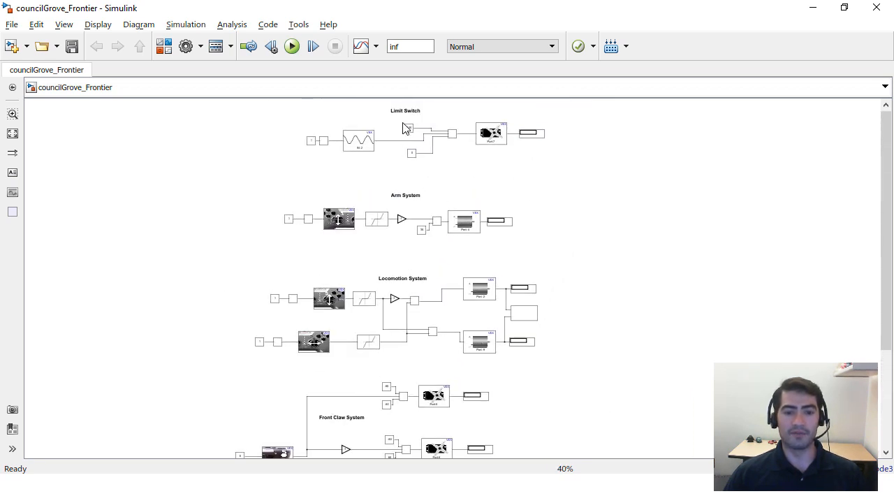
scroll(up, 3)
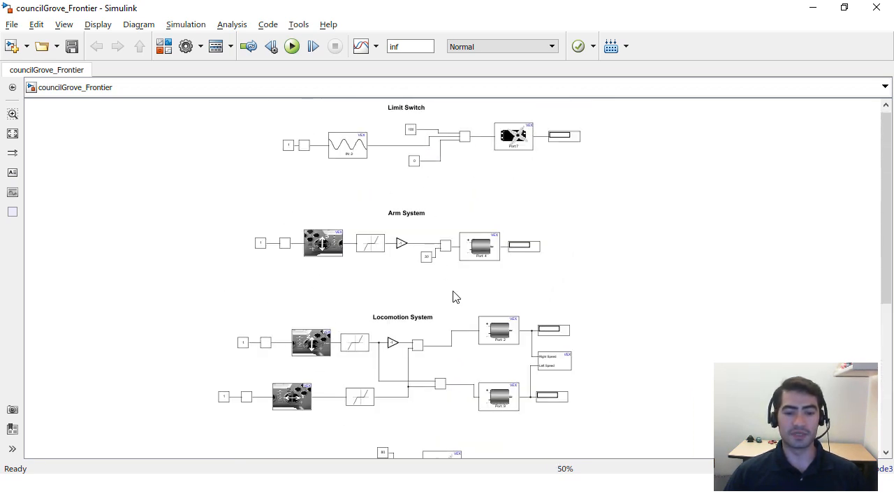
scroll(down, 3)
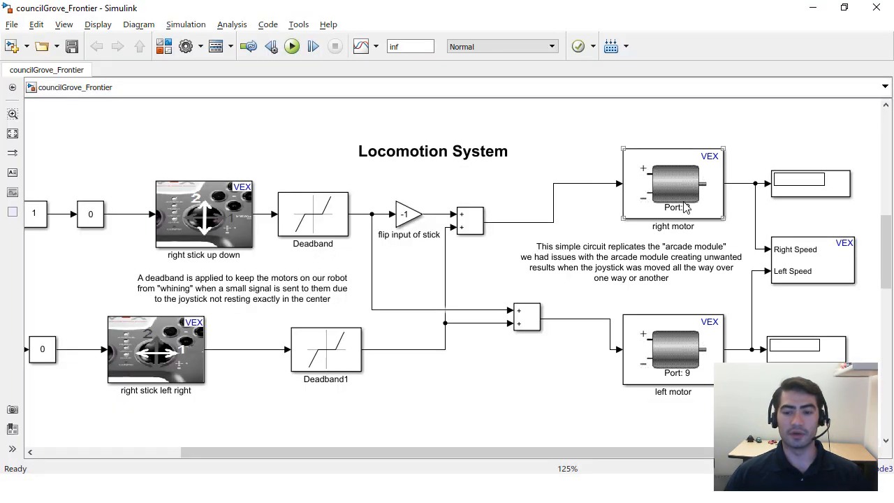
click(312, 216)
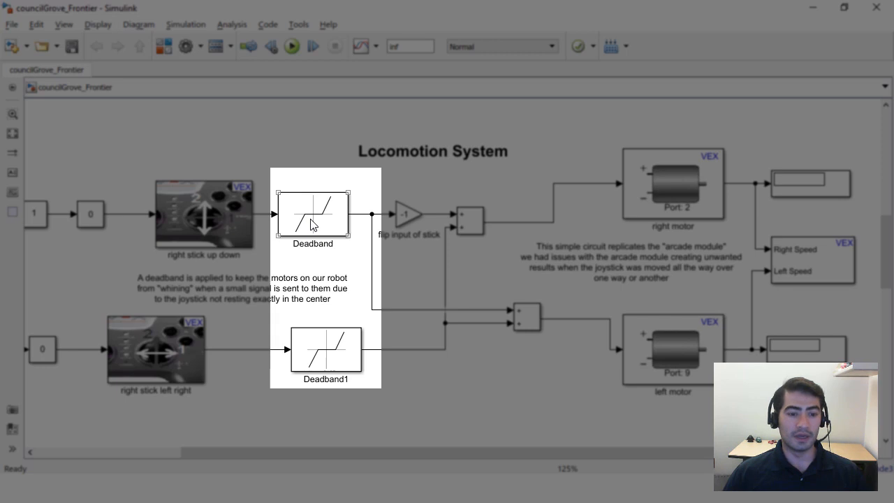
click(296, 131)
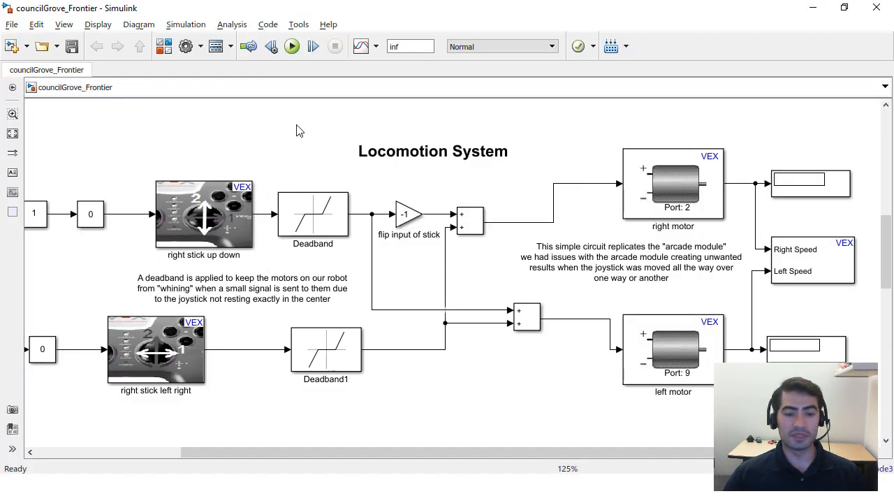
mouse_move(303, 146)
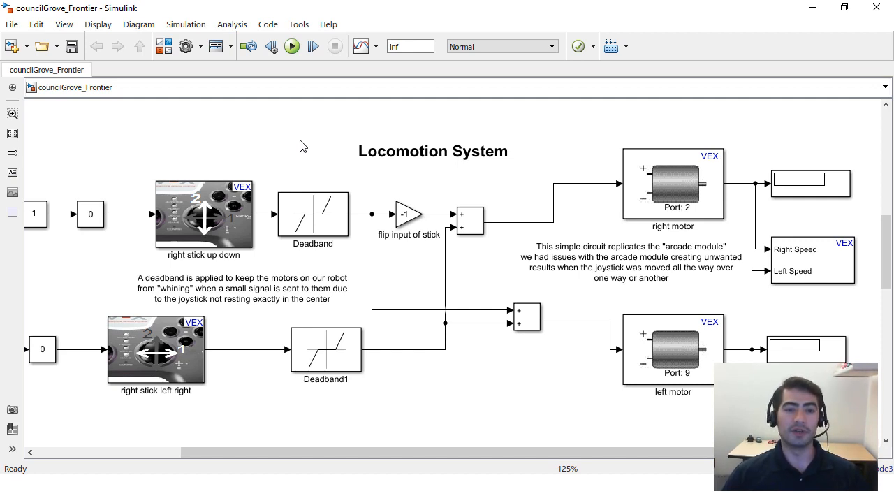
mouse_move(323, 213)
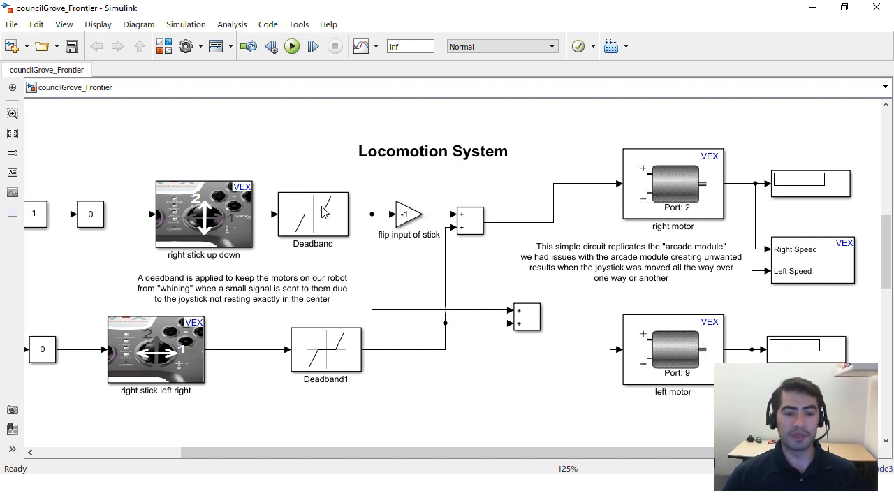
double_click(312, 214)
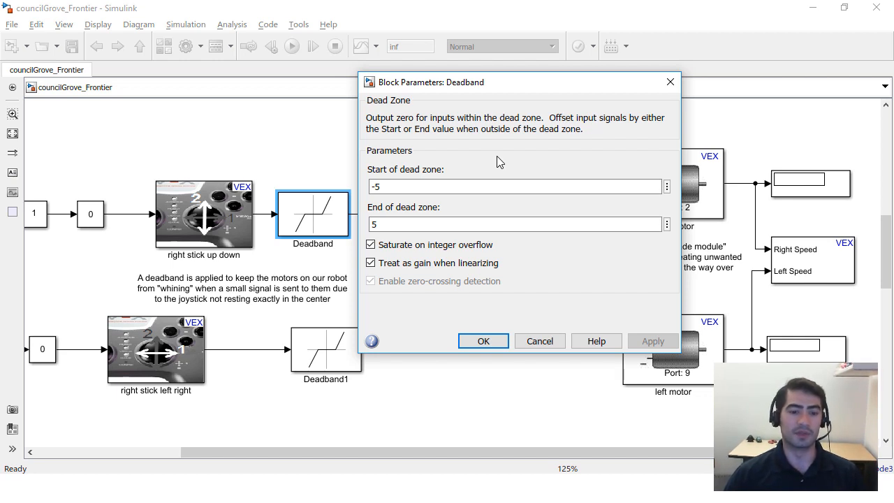
click(482, 340)
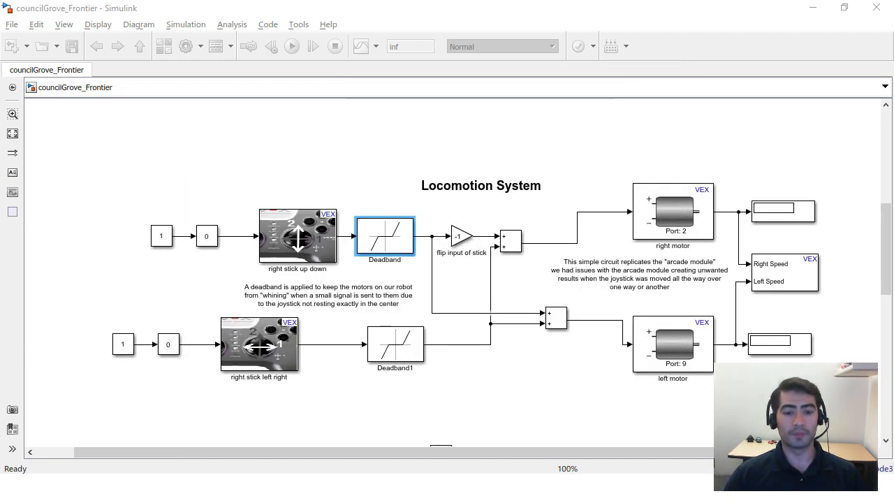
Step: Open Deadband2 in the Arm System, check its -5 to 5 dead zone, and cancel
click(637, 278)
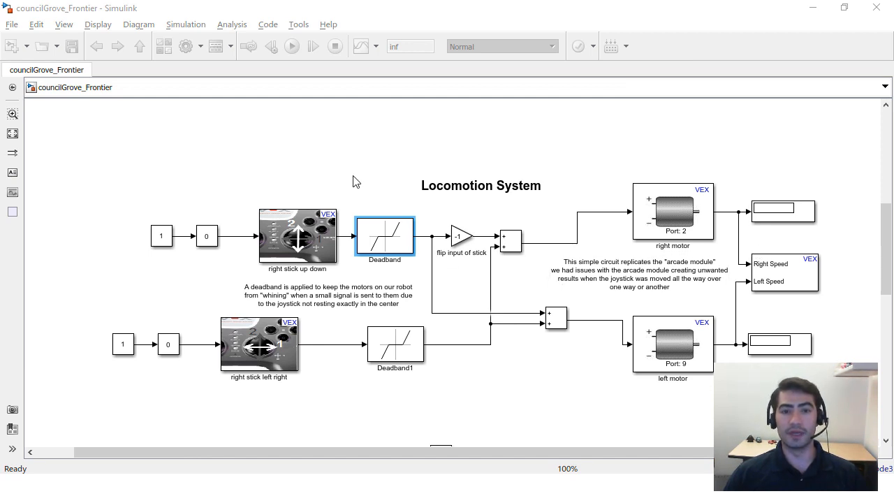
mouse_move(448, 153)
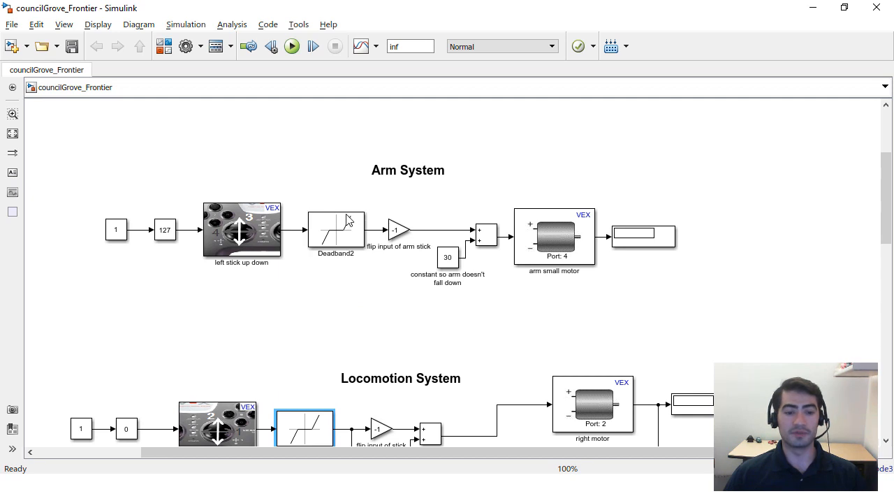
click(335, 230)
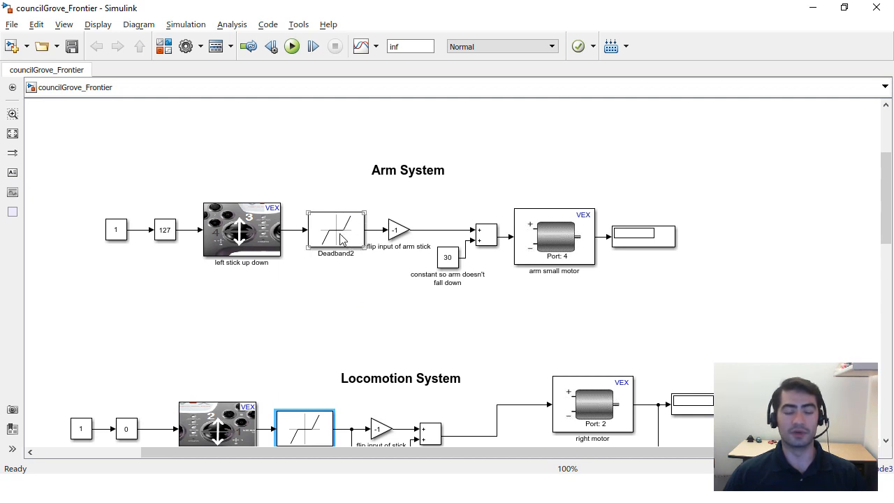
double_click(335, 231)
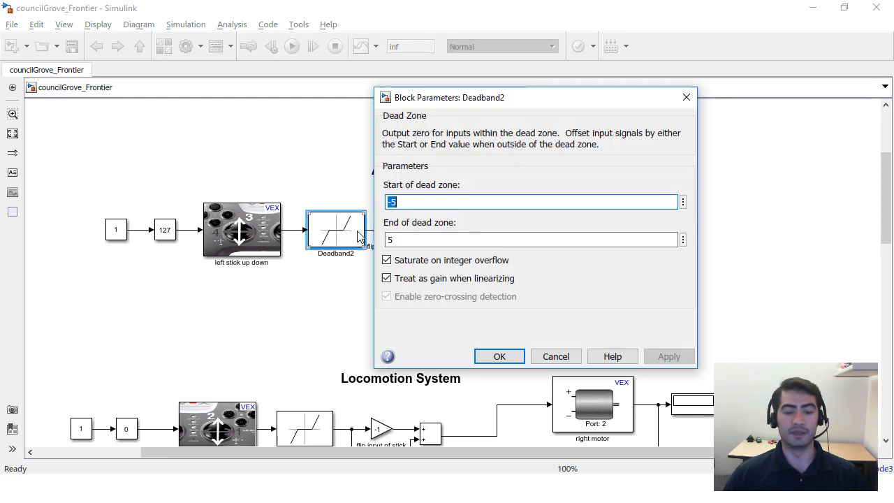
mouse_move(545, 345)
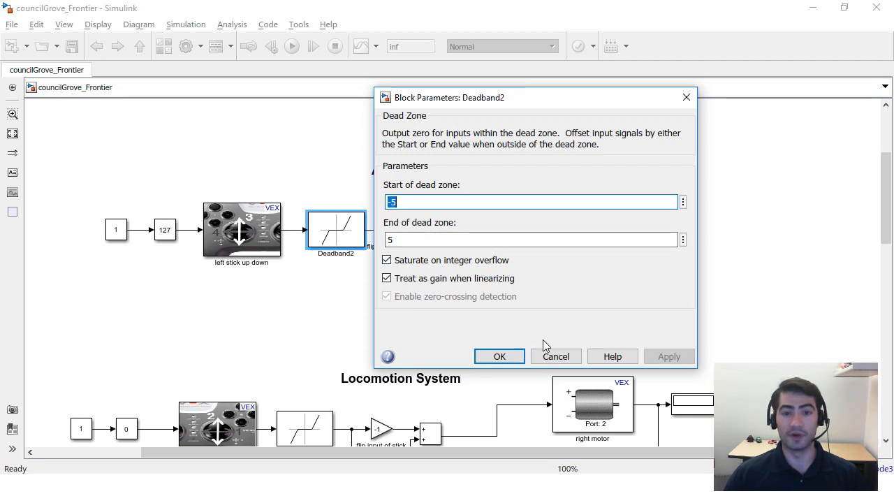
click(499, 356)
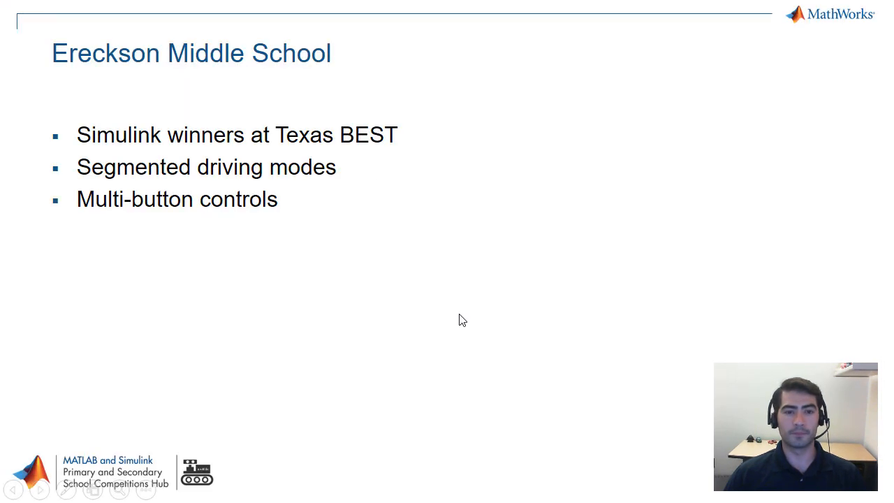
mouse_move(508, 299)
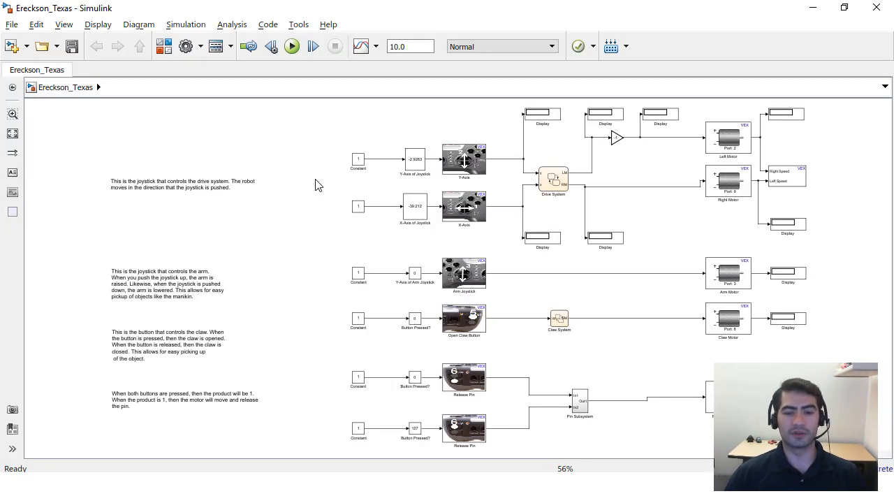
mouse_move(560, 217)
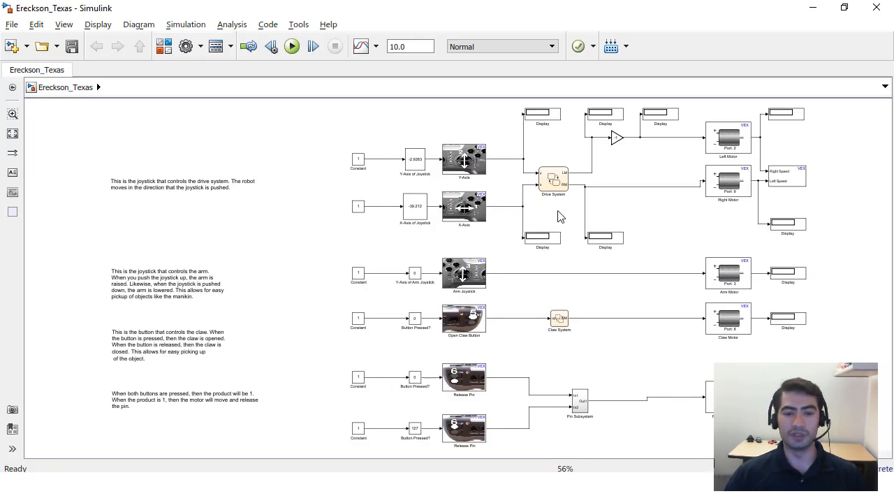
Step: Open the Ereckson_Texas model and then its Drive System Stateflow chart
double_click(553, 181)
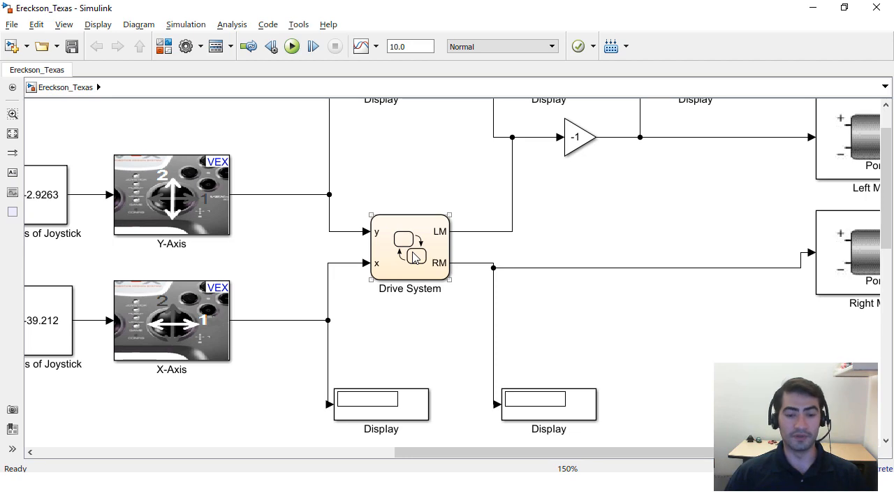
double_click(409, 248)
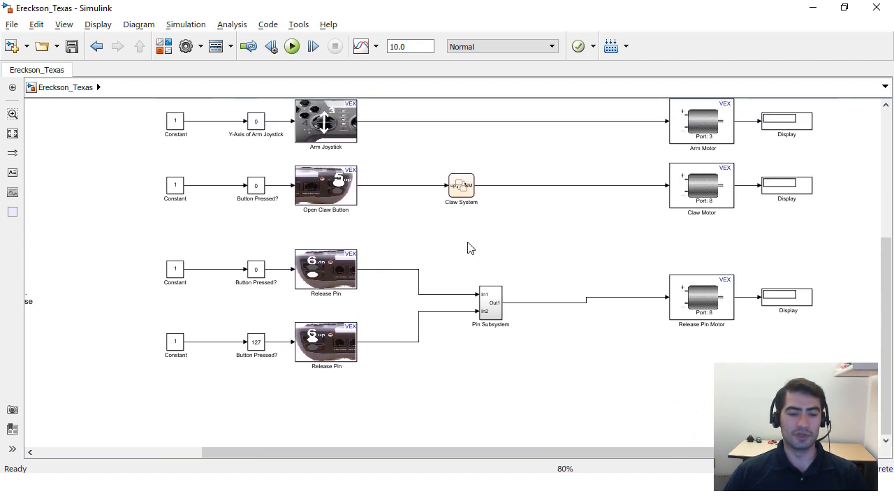
mouse_move(337, 366)
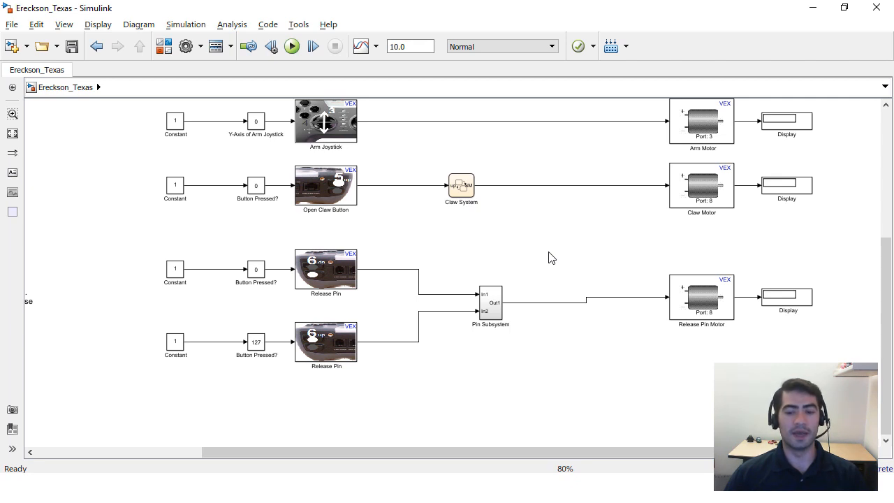
Step: Select the Pin Subsystem block and open it to view its multiplied switches
click(491, 302)
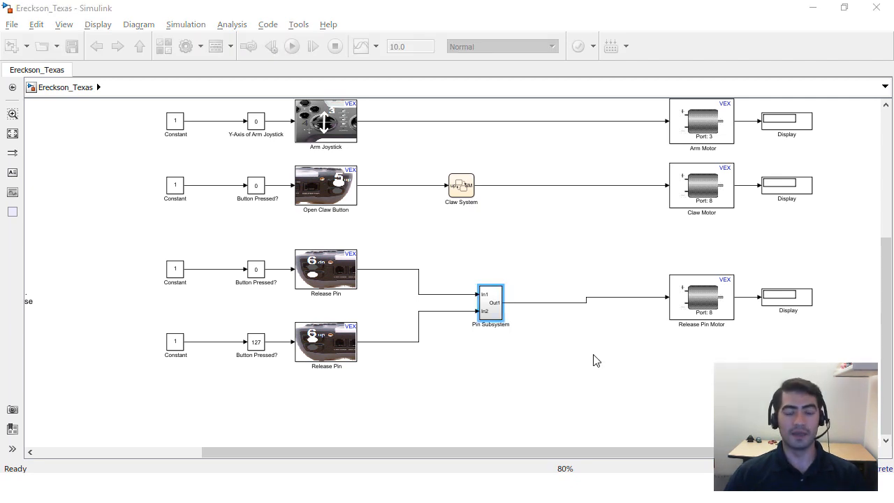
mouse_move(489, 371)
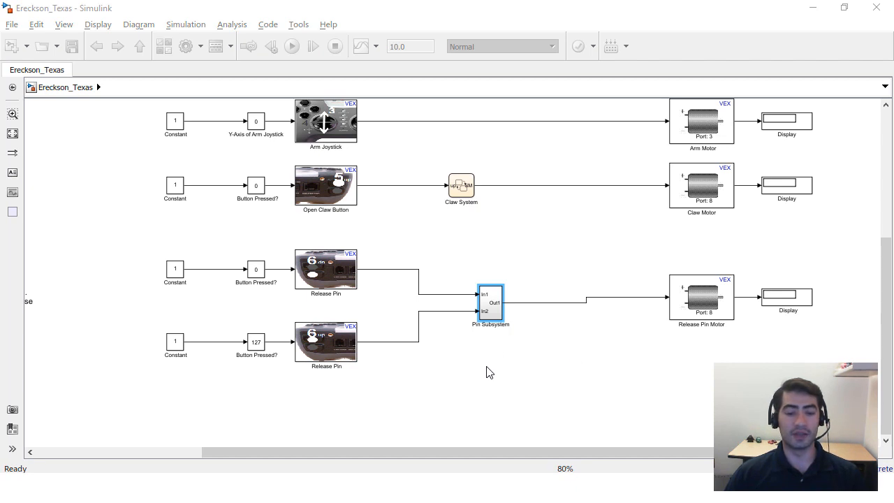
mouse_move(489, 349)
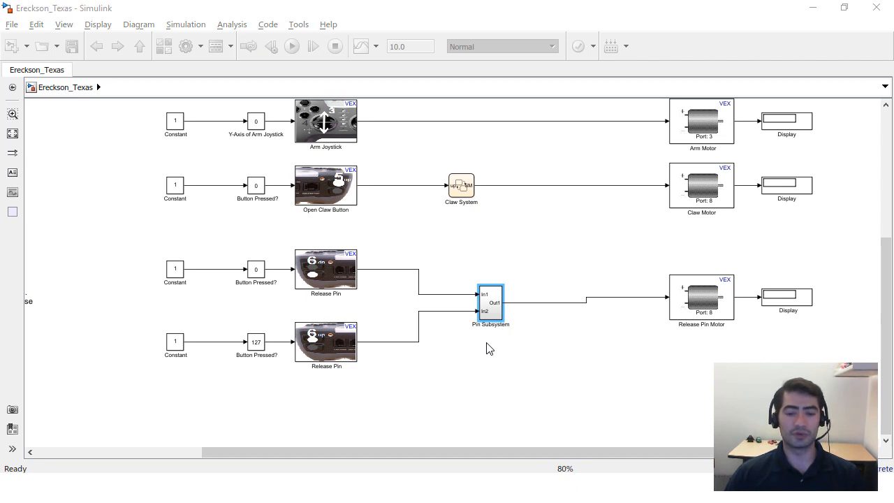
double_click(490, 304)
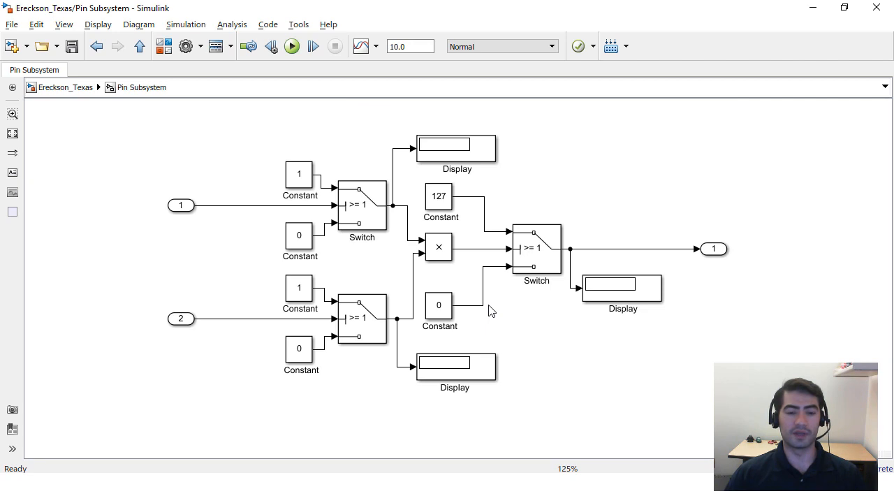
mouse_move(735, 180)
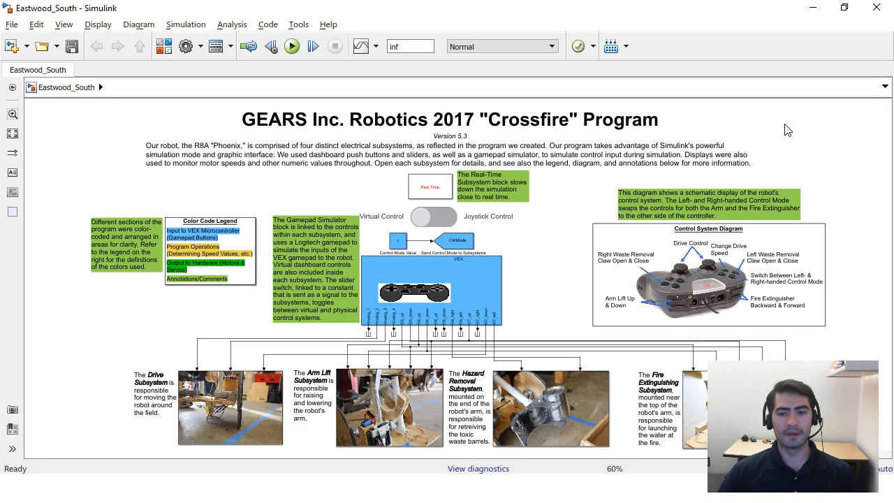
mouse_move(719, 130)
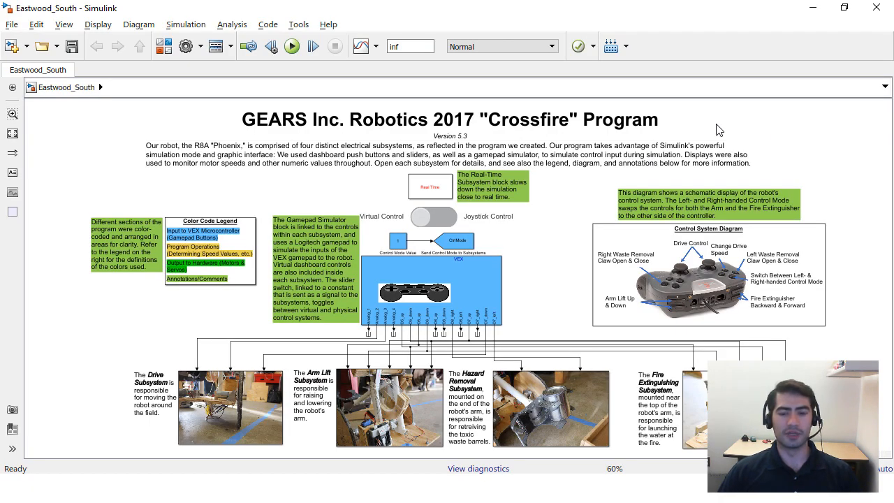
mouse_move(726, 178)
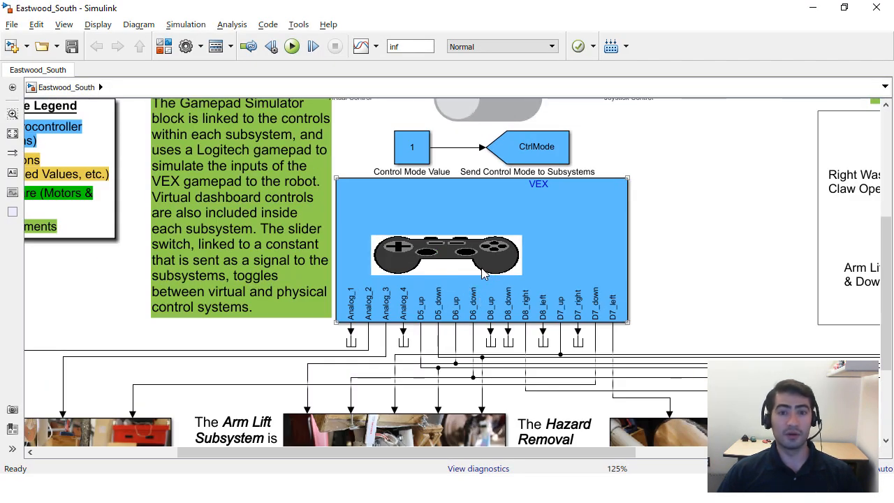
mouse_move(585, 253)
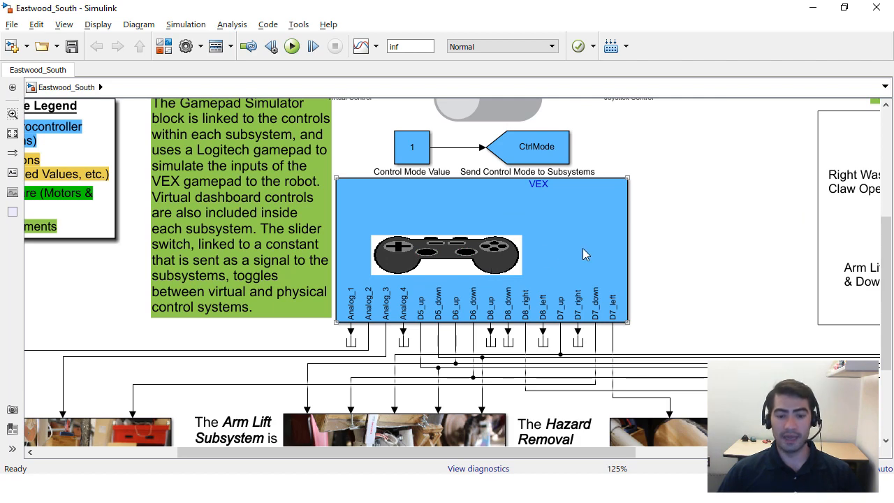
Step: Scroll down the Eastwood_South top level and select the Drive Subsystem block
scroll(down, 3)
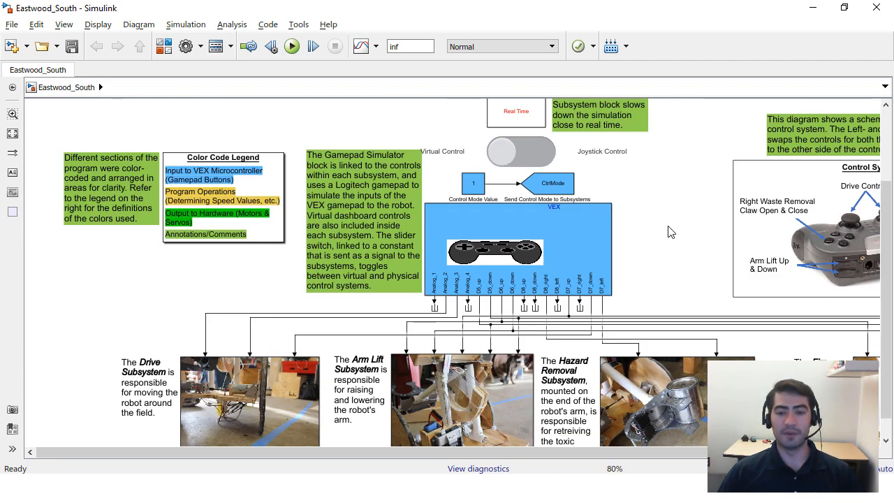
mouse_move(664, 245)
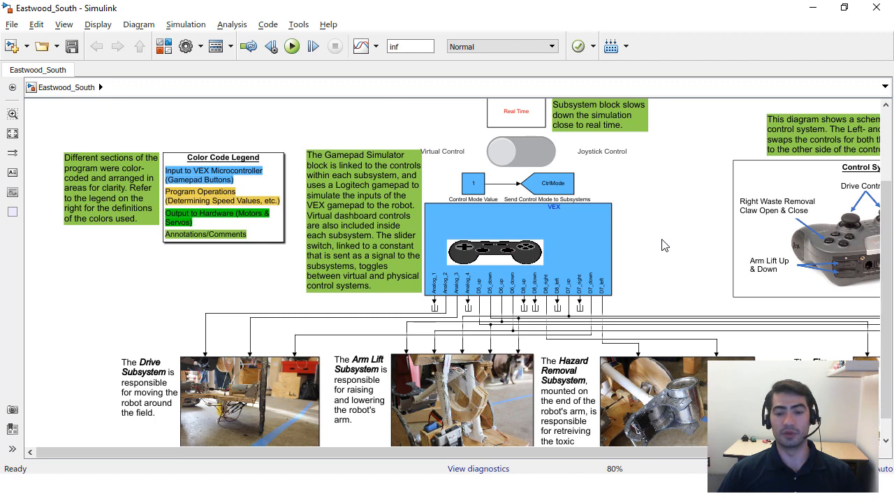
mouse_move(669, 252)
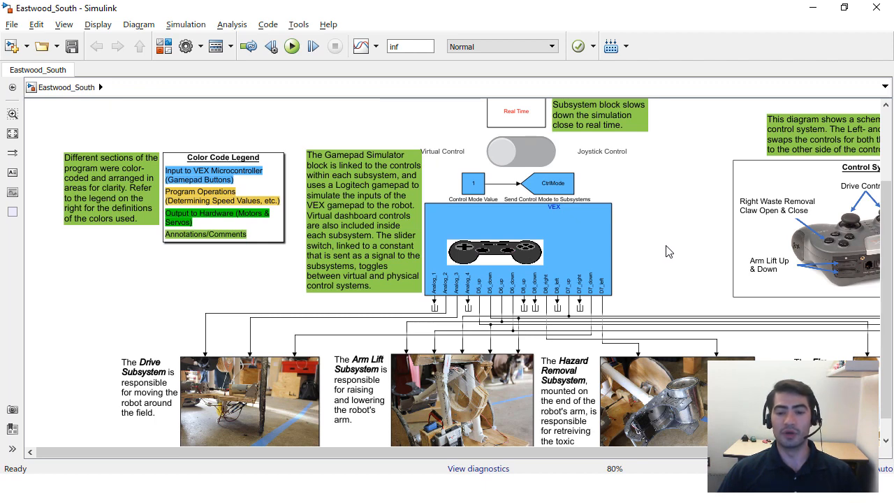
scroll(down, 3)
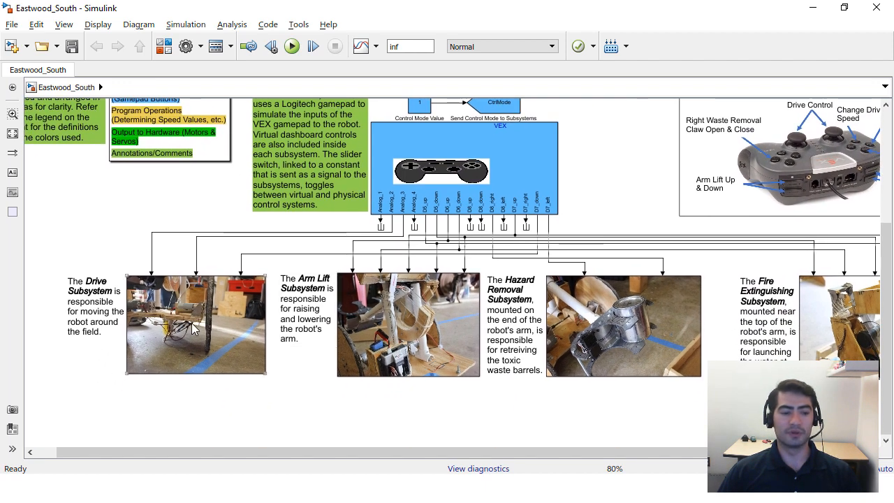
click(196, 325)
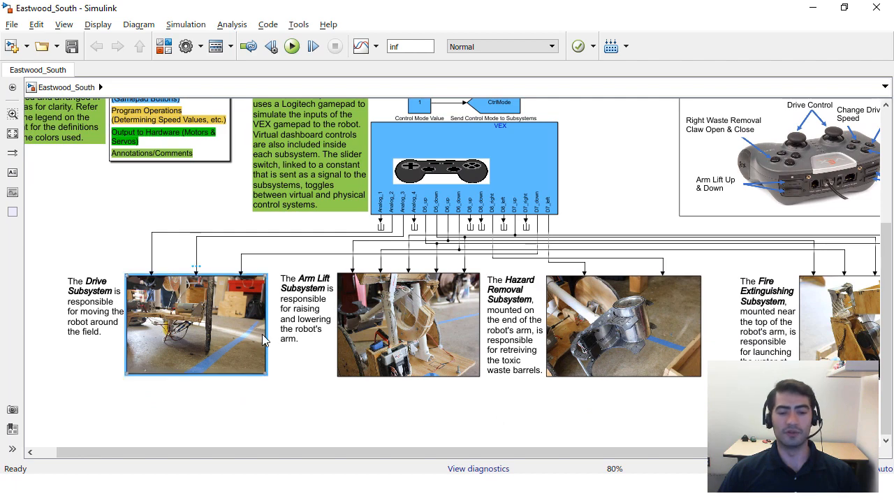
Step: Open the Drive Subsystem and scroll right across its inputs, processing and motor outputs
double_click(195, 325)
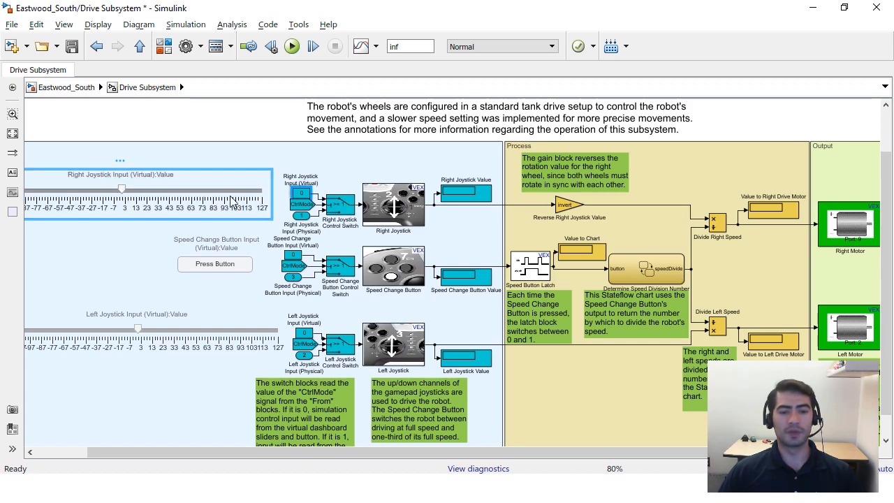
scroll(right, 3)
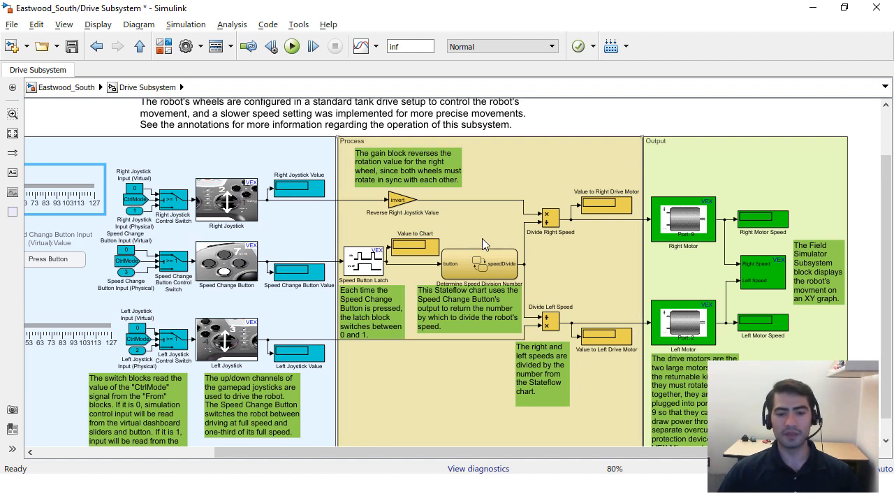
Step: Open the Determine Speed Division Number chart to show Full_Speed and Slow_Speed states
double_click(478, 264)
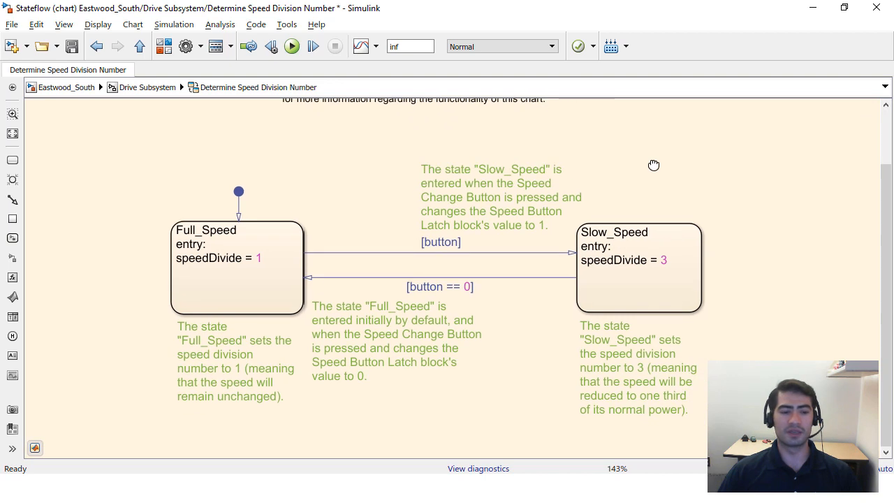
mouse_move(519, 148)
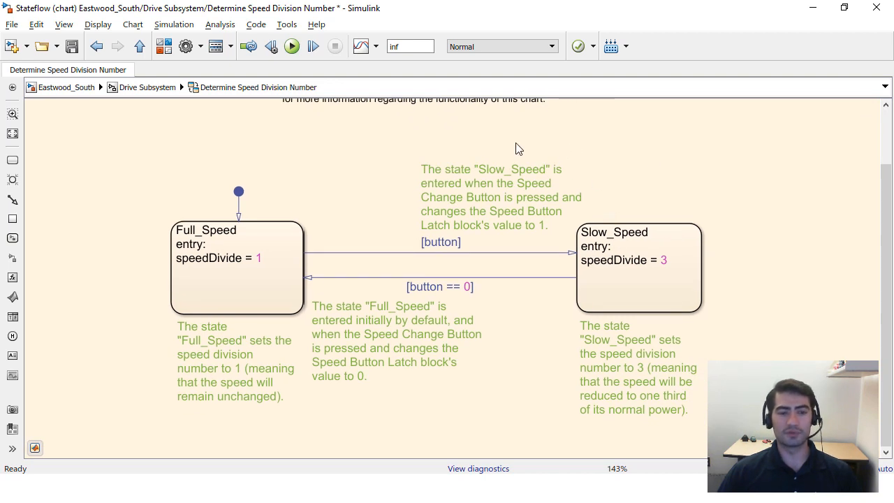
mouse_move(147, 87)
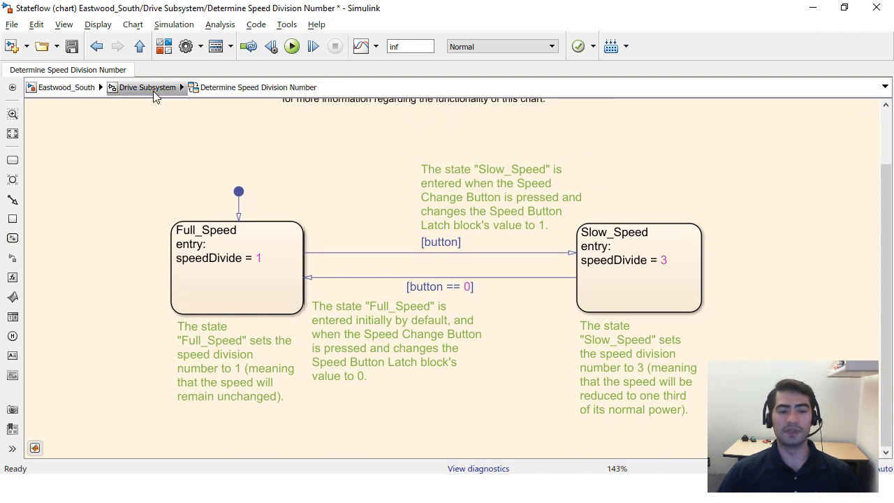
click(147, 87)
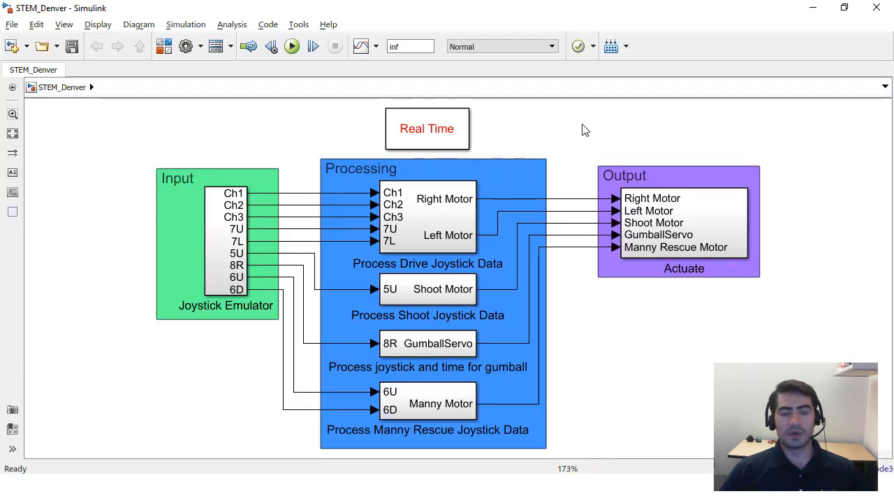
mouse_move(577, 132)
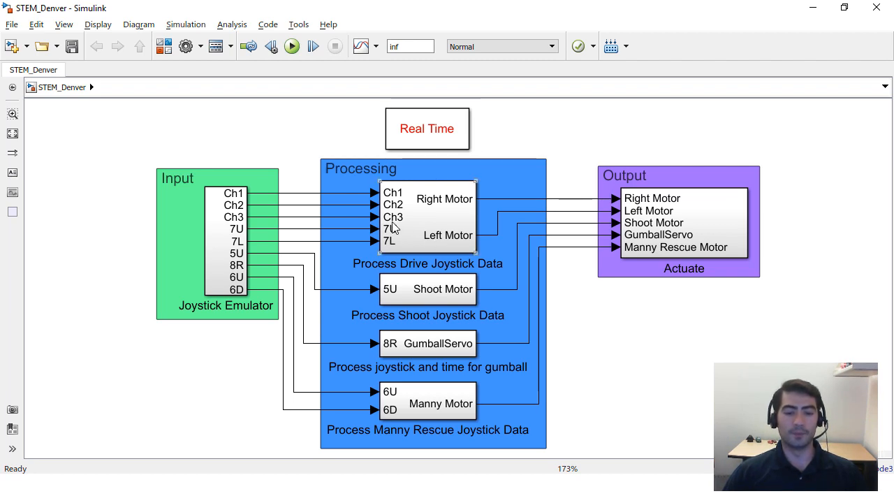
mouse_move(438, 228)
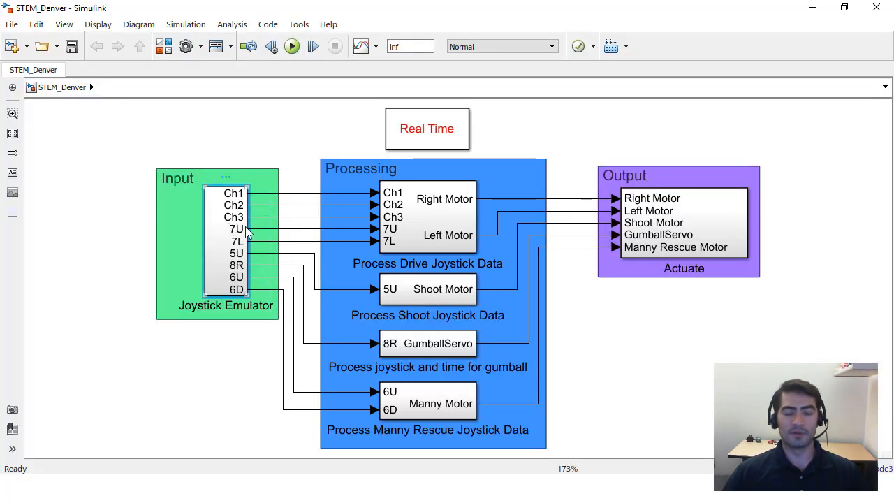
Step: Open the Joystick Emulator subsystem and scroll down through its routed channels
double_click(217, 243)
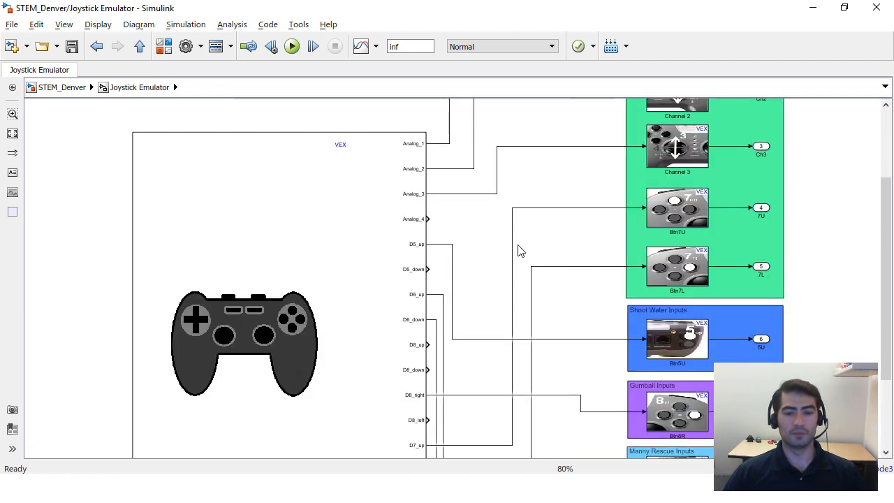
scroll(down, 3)
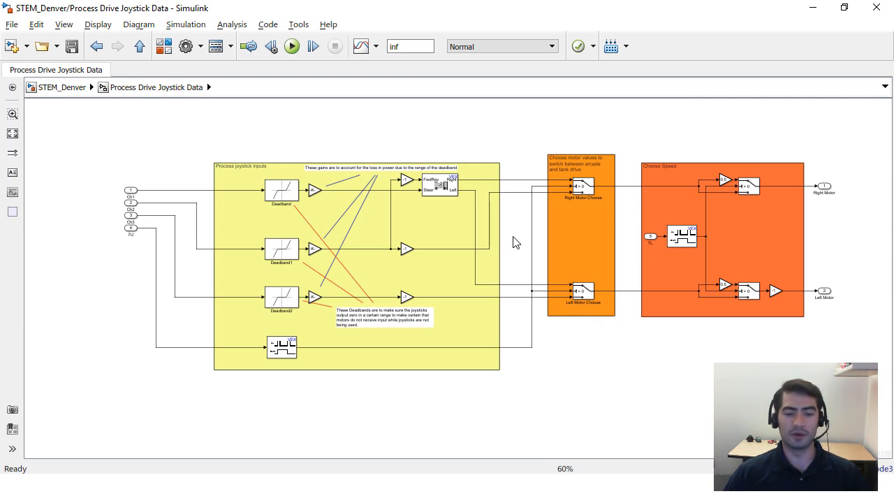
mouse_move(512, 273)
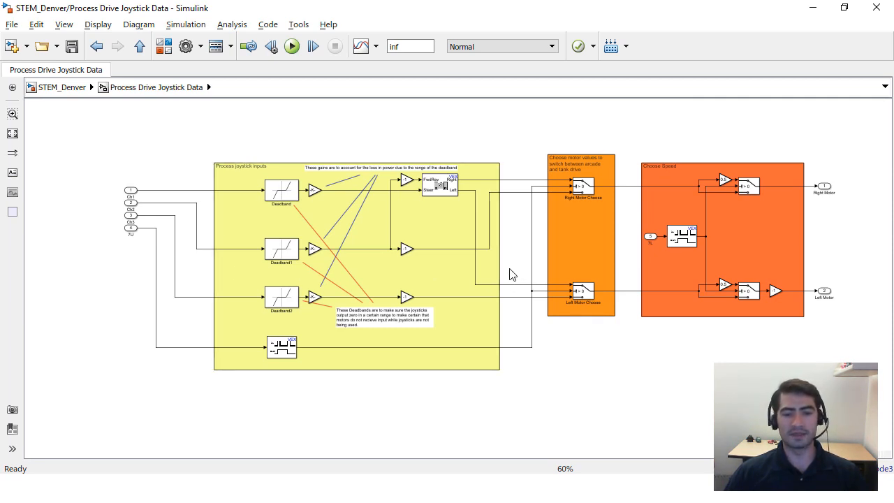
mouse_move(516, 245)
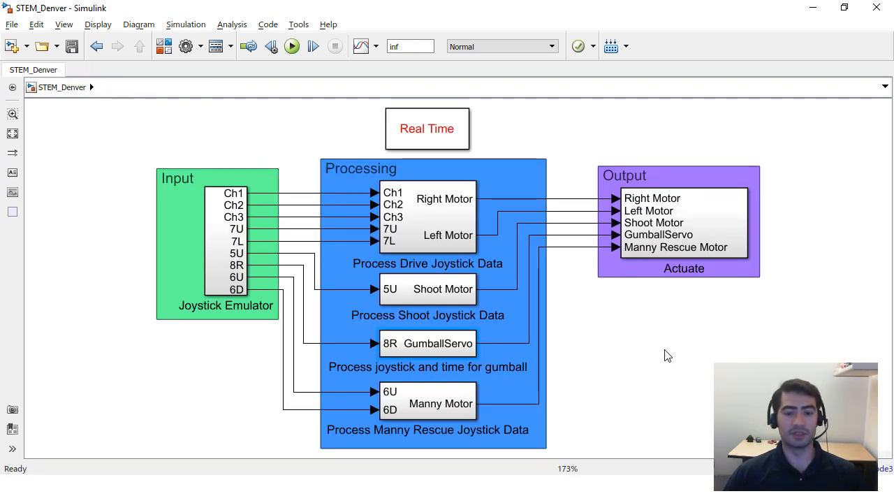
mouse_move(651, 341)
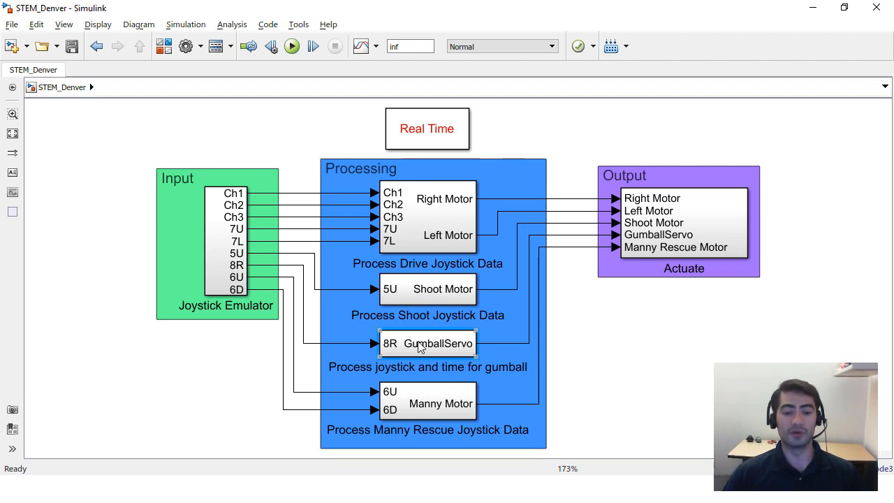
Step: Open the gumball time subsystem and highlight the clock block and -127/127 toggle group
double_click(427, 342)
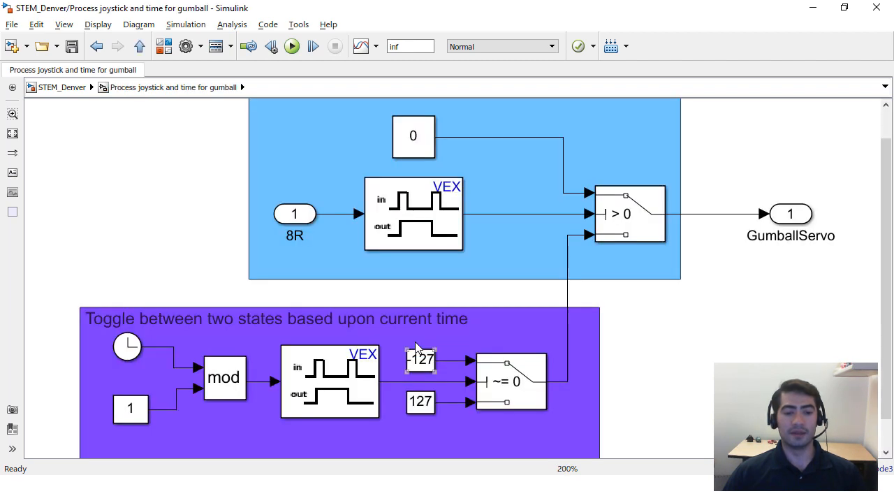
click(127, 347)
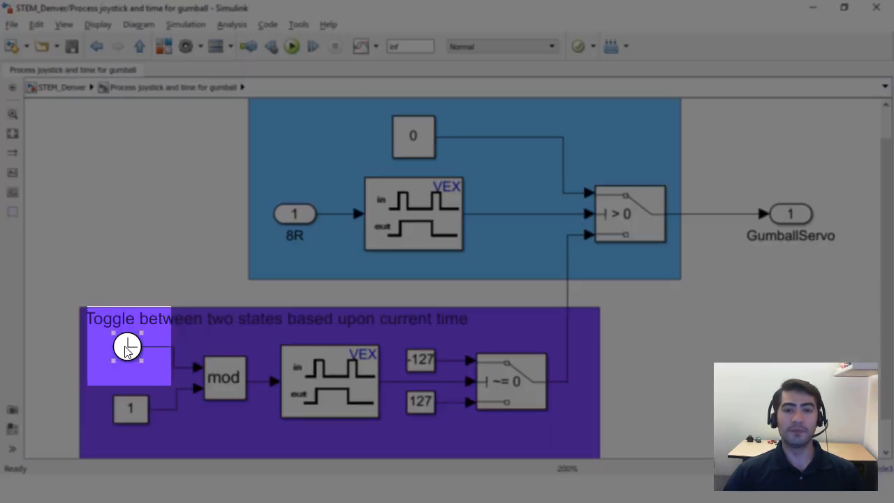
click(224, 377)
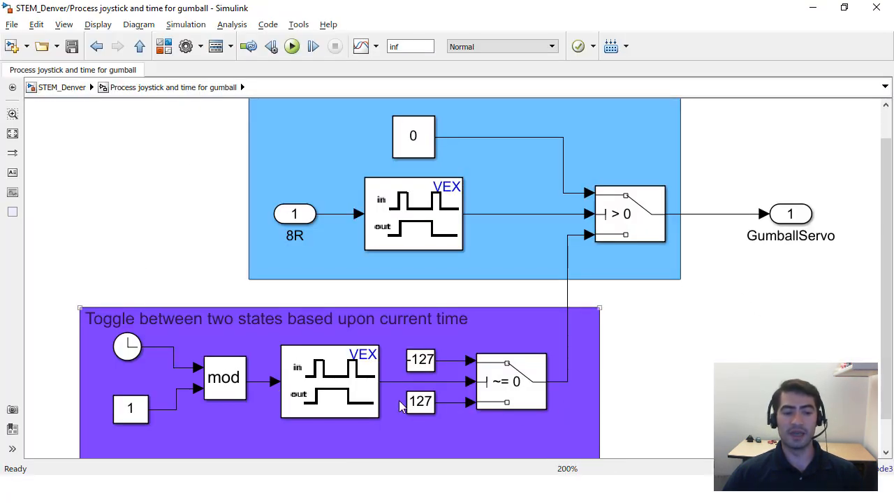
click(127, 346)
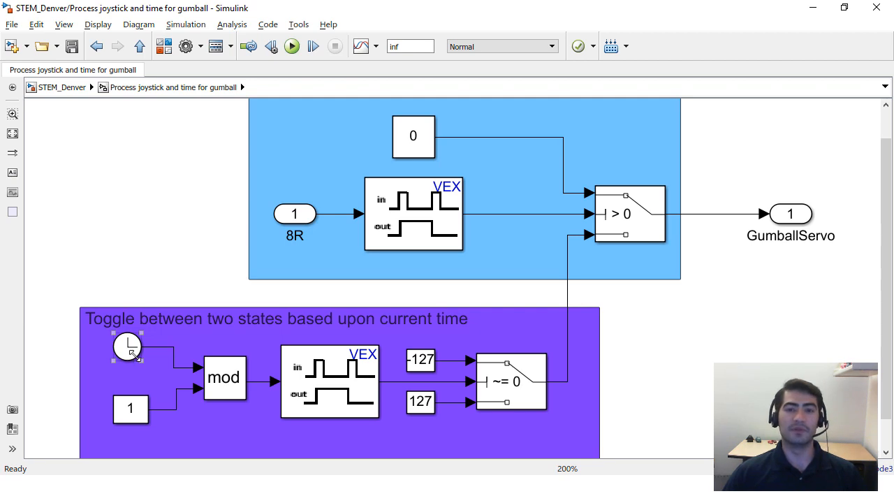
click(157, 250)
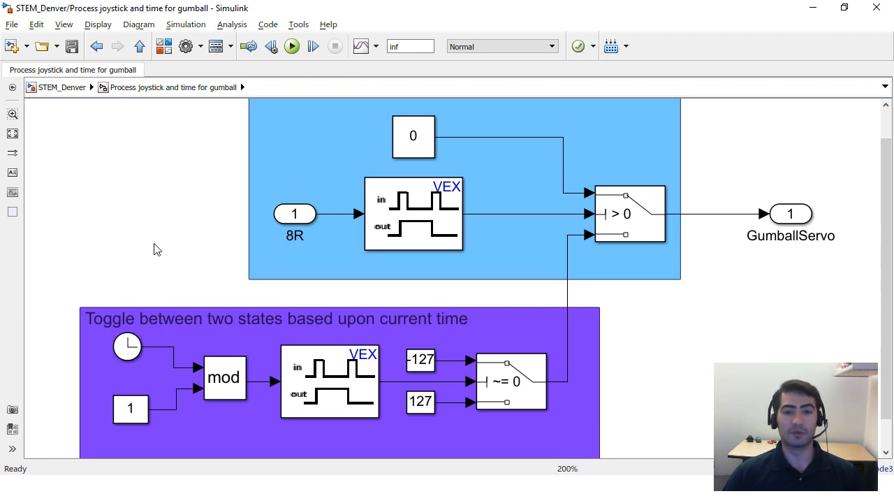
mouse_move(690, 285)
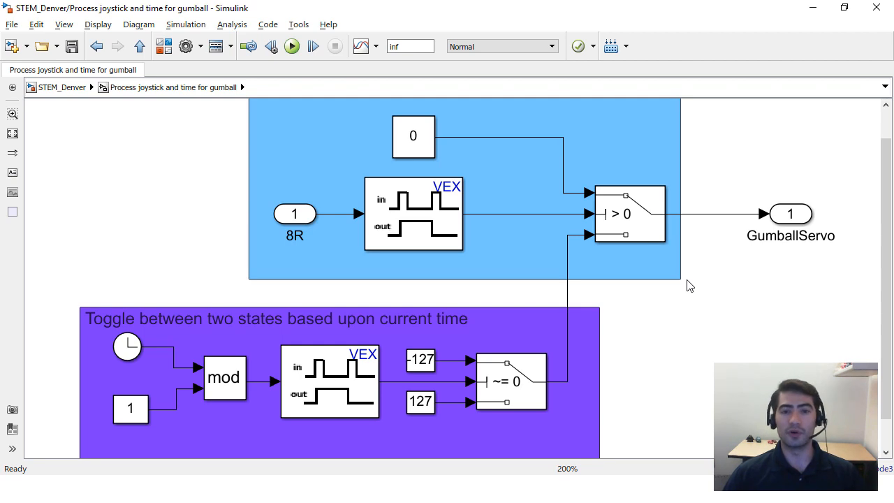
mouse_move(704, 334)
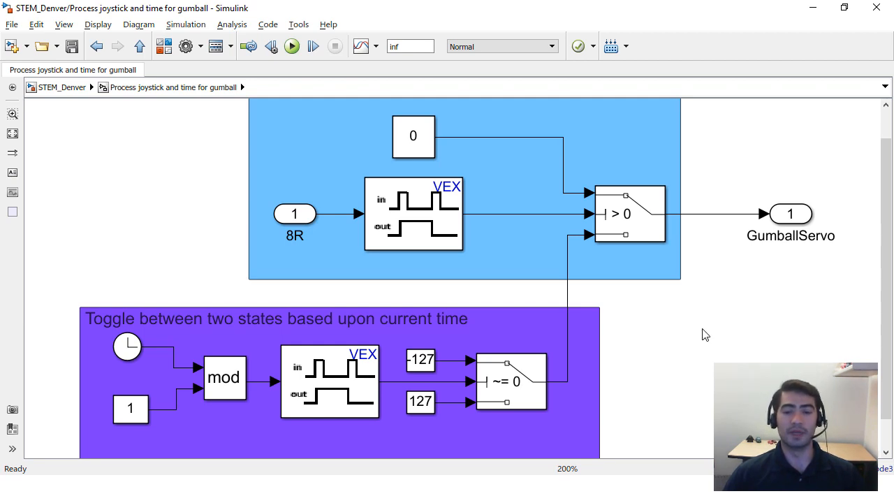